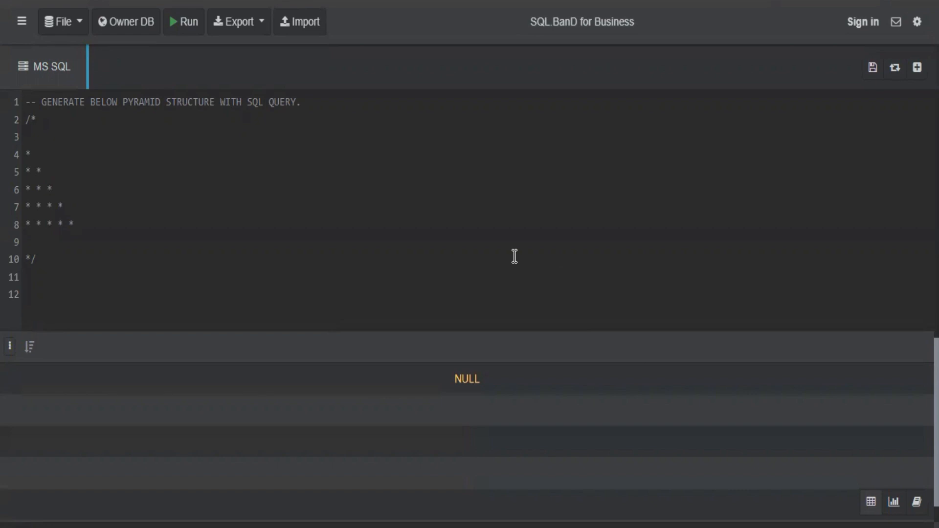
pyautogui.moveTo(340, 185)
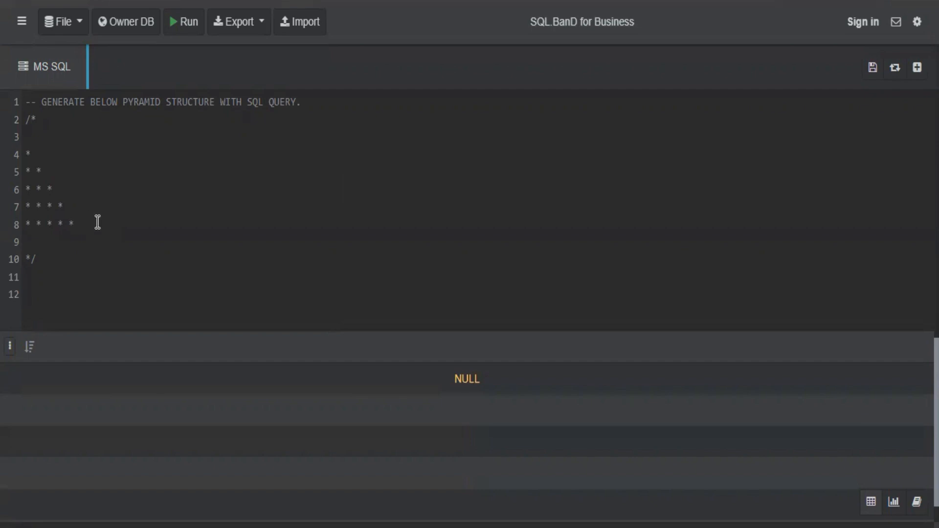
# Step: Highlight the five star rows of the pyramid block, then clear the selection
pyautogui.moveTo(27, 152); pyautogui.dragTo(76, 225)
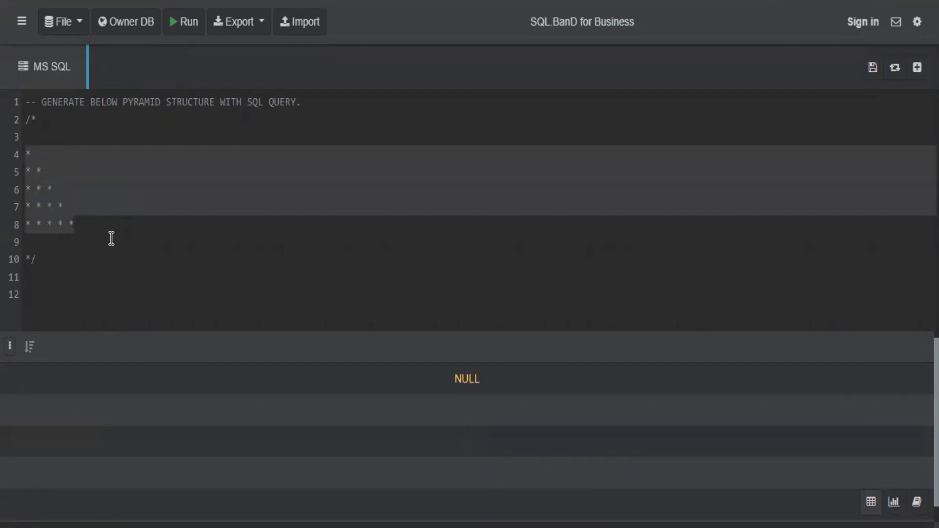
pyautogui.click(52, 190)
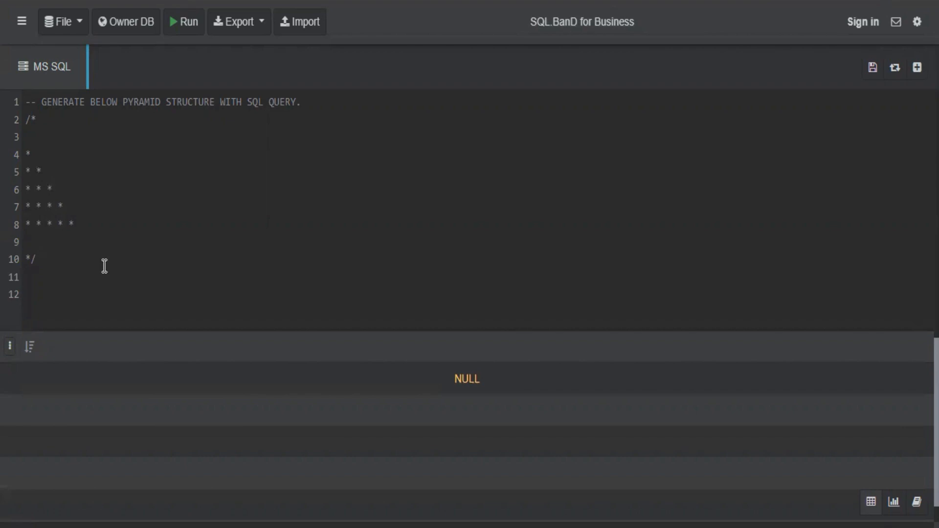
# Step: Add the comment '-- Recursive CTE -- Create table expressions.' on line 12
pyautogui.write('--')
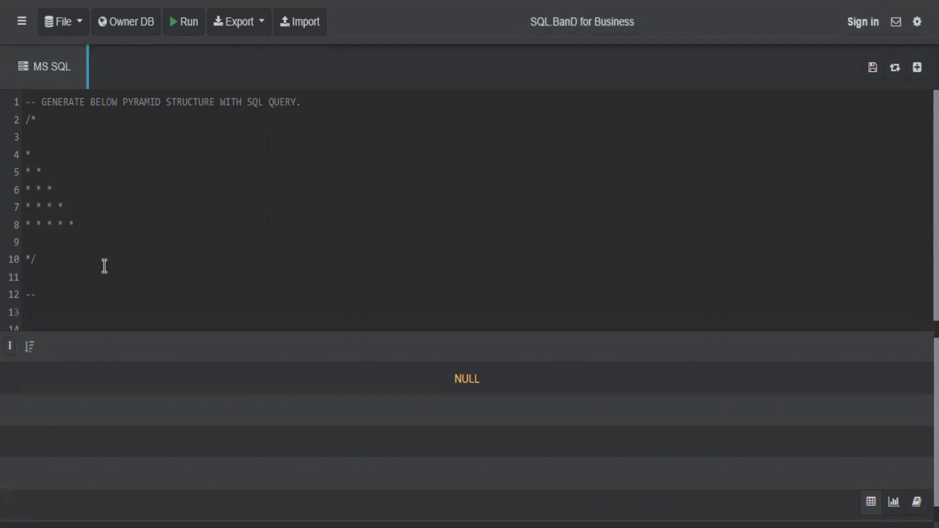
pyautogui.write('Rec')
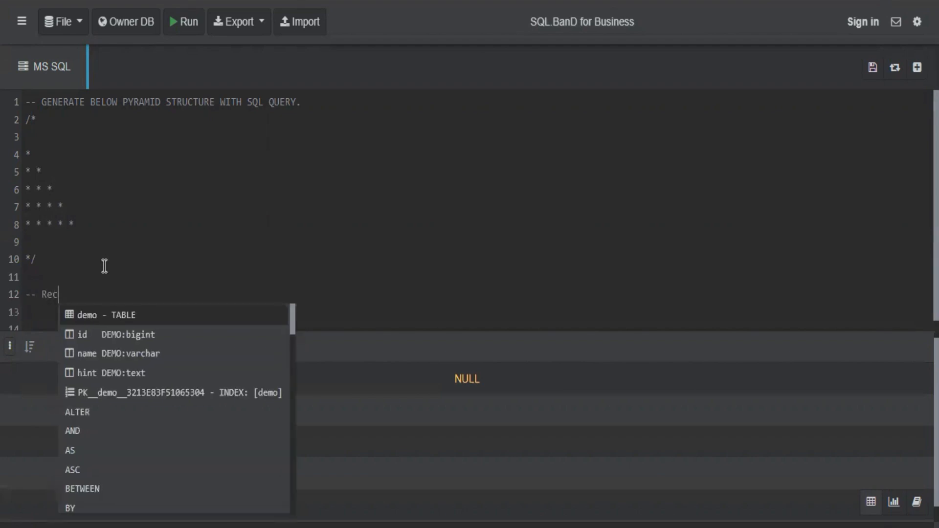
pyautogui.write('ursi')
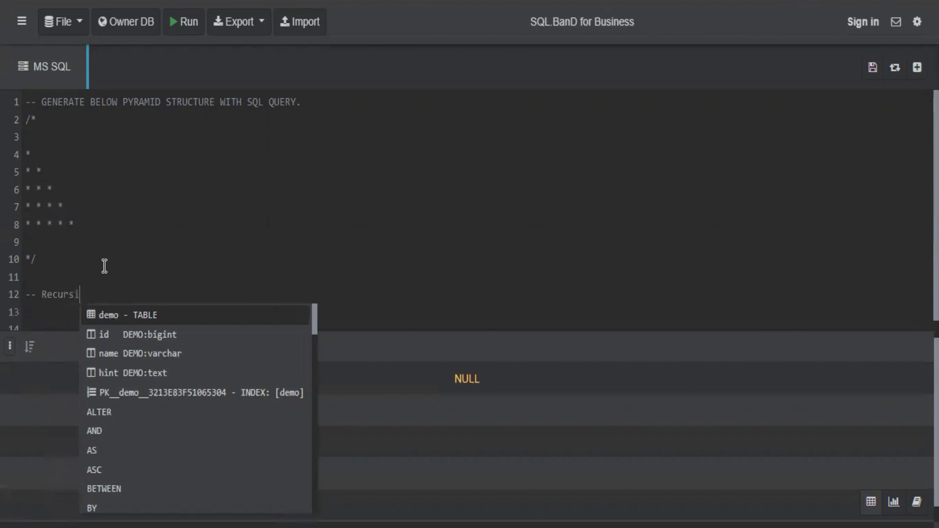
pyautogui.write('ve CTE -- C')
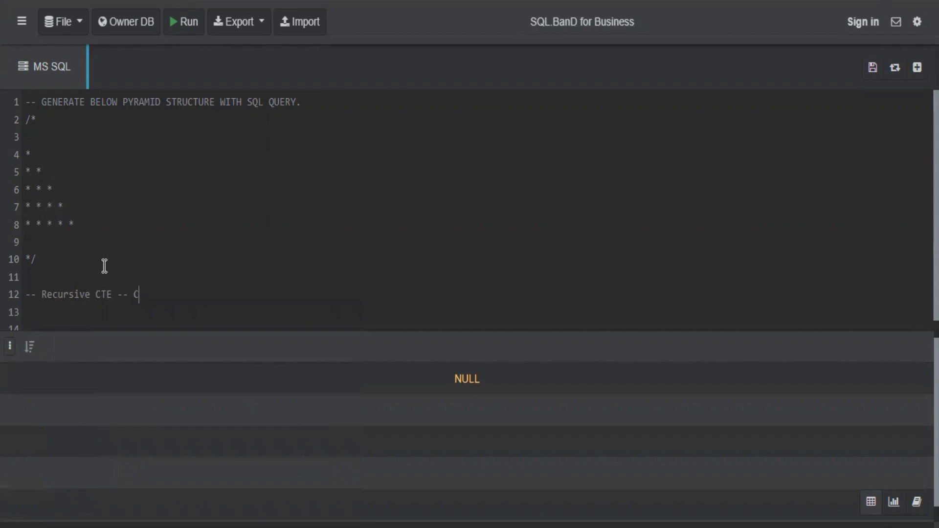
pyautogui.write('reate table')
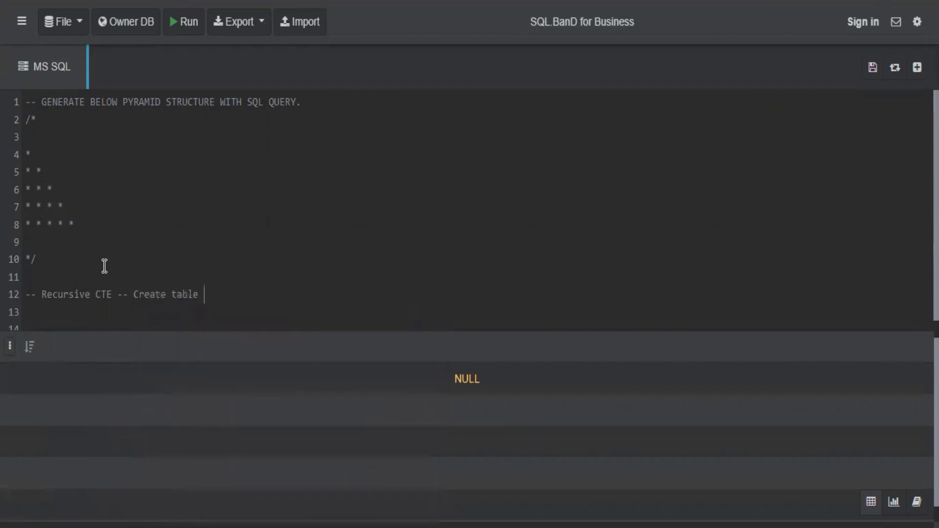
pyautogui.write('expressions.')
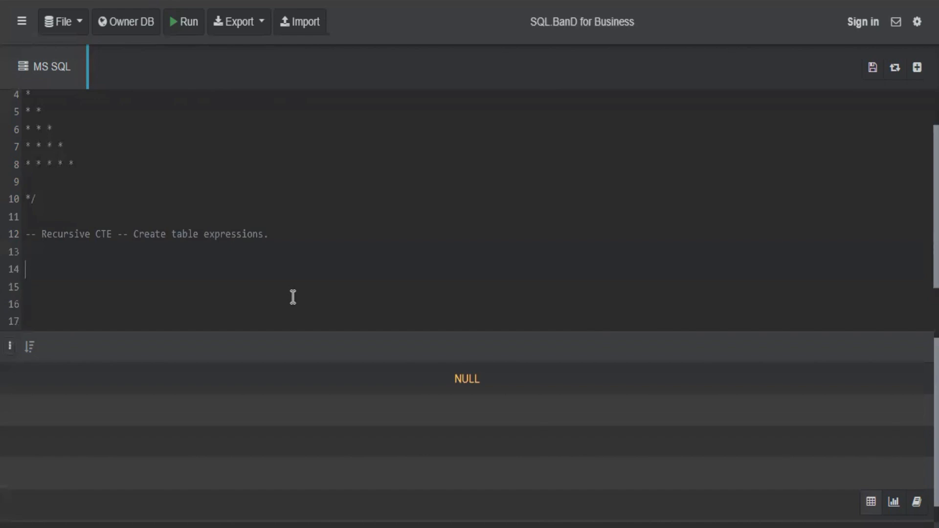
# Step: Start the block ';WITH CTE AS (' with its closing ')'
pyautogui.write(';WITH')
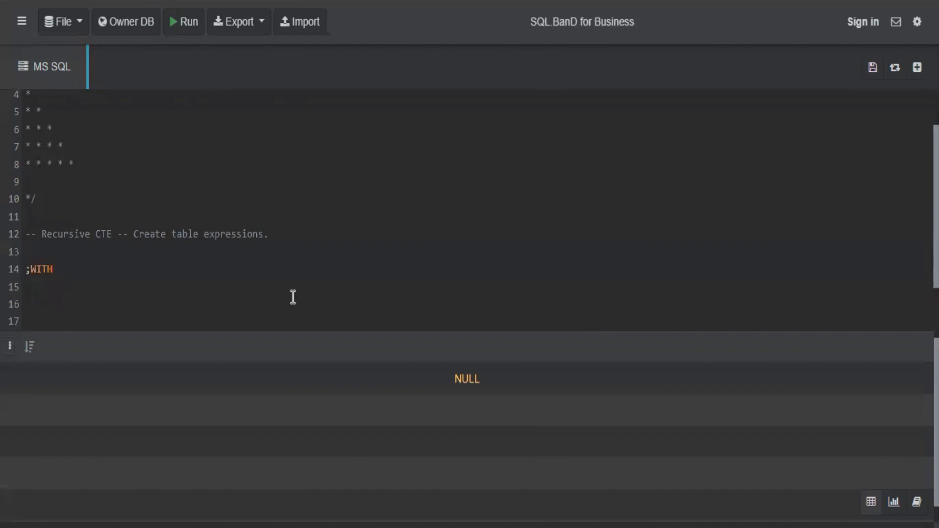
pyautogui.write('CTE')
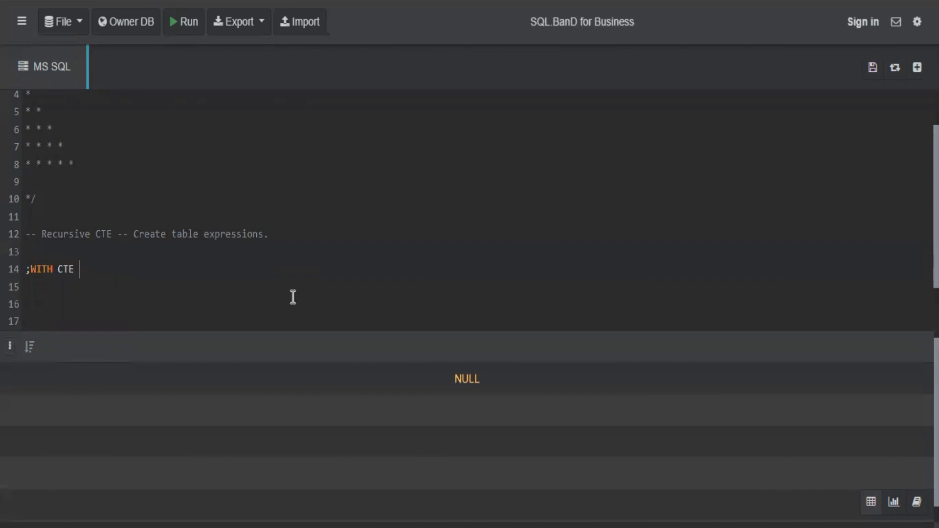
pyautogui.write('(')
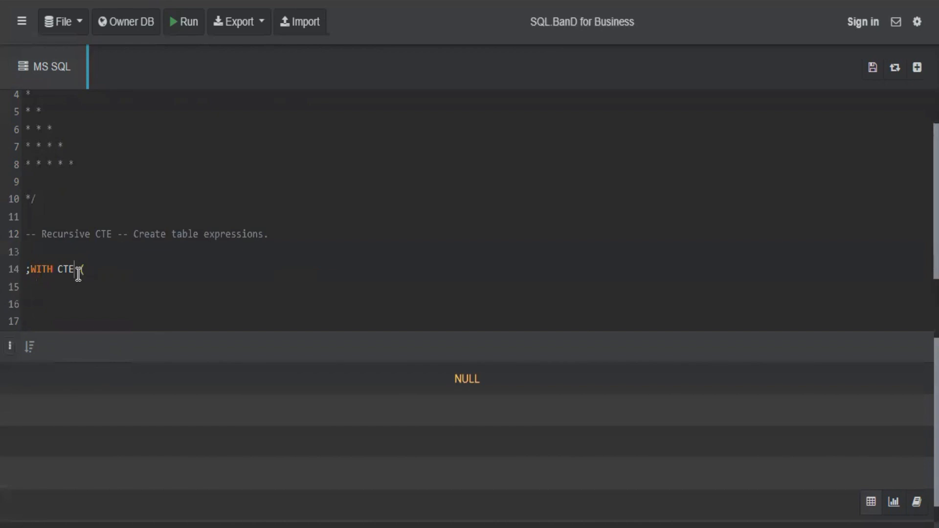
pyautogui.write('AS (')
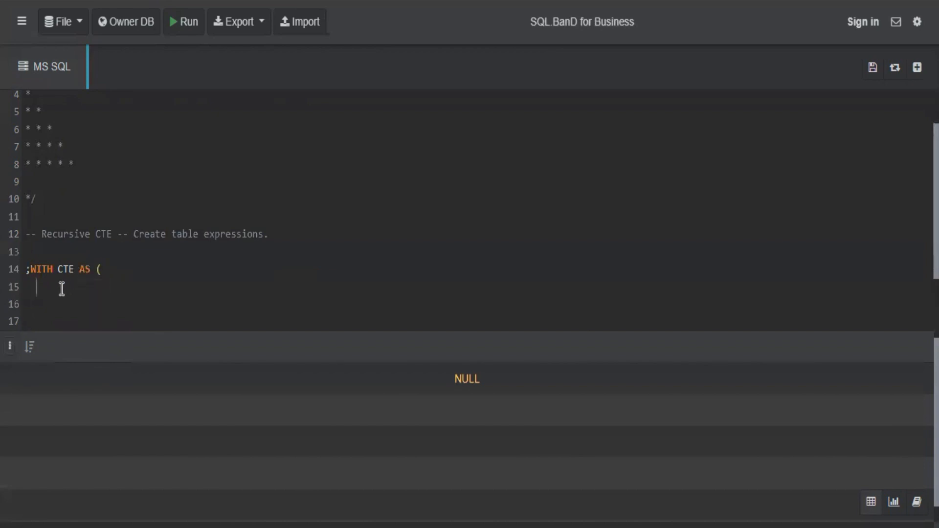
pyautogui.write(')')
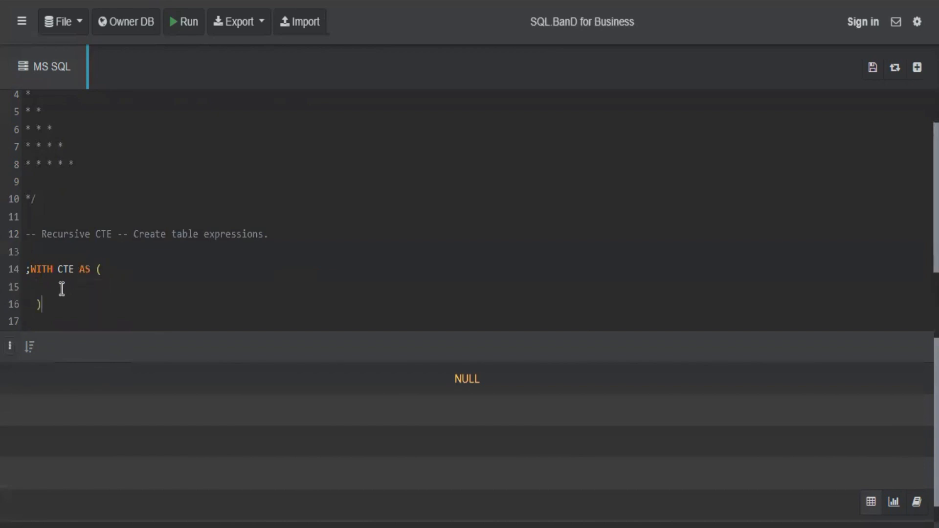
# Step: Write the anchor 'SELECT 1 AS id' followed by 'UNION ALL' inside the CTE
pyautogui.write('S')
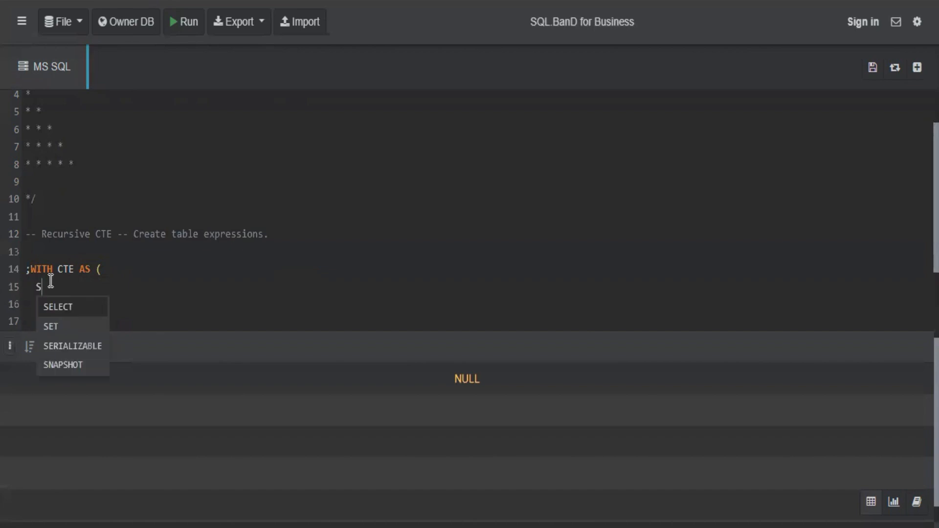
pyautogui.click(58, 306)
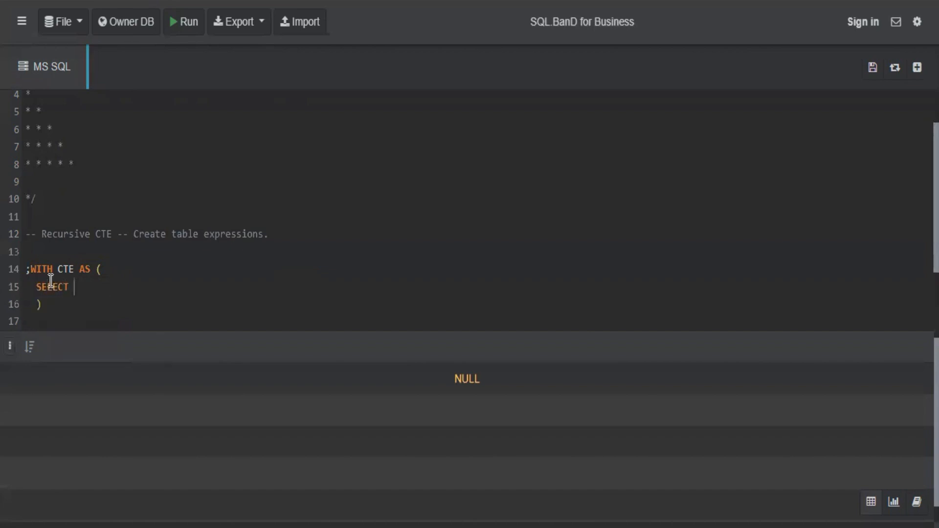
pyautogui.write('1 AS I')
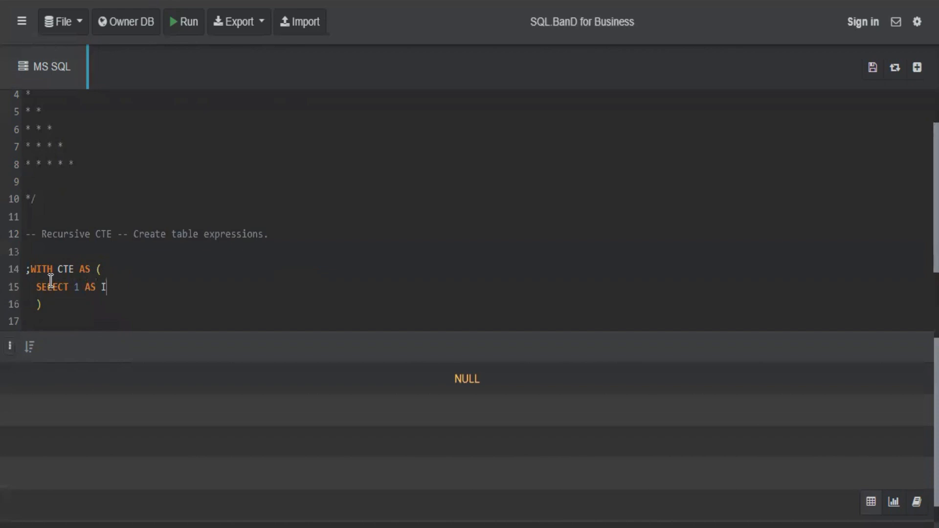
pyautogui.write('d')
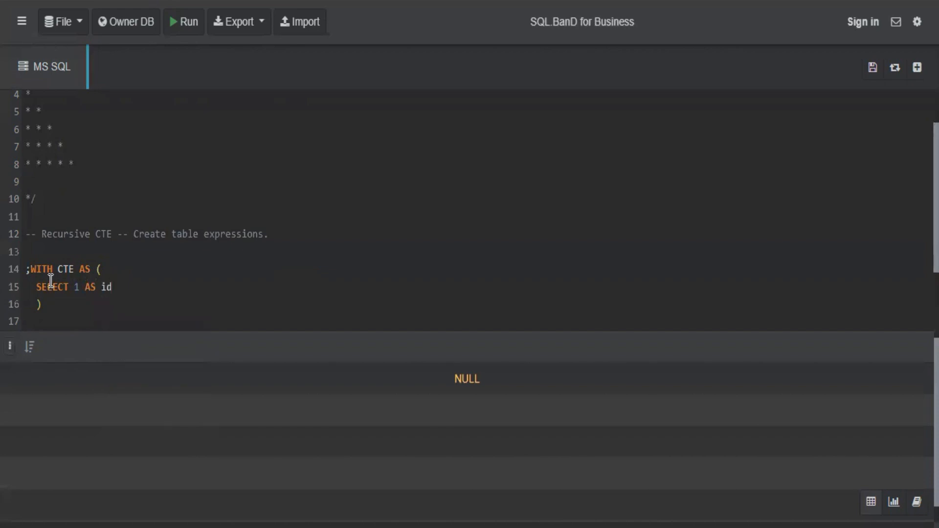
pyautogui.write('UNION ALL')
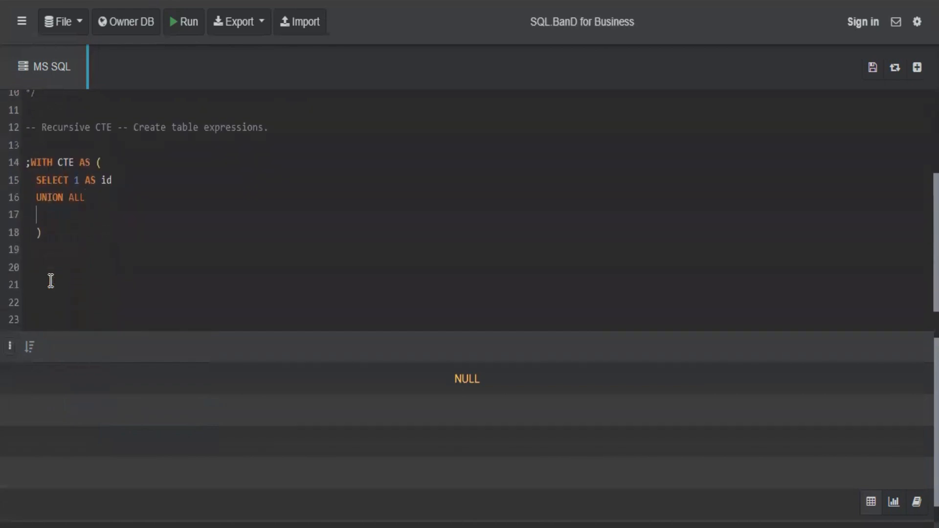
# Step: Write the recursive member 'SELECT id+1 FROM CTE WHERE id<=5' on line 17
pyautogui.write('SELECT')
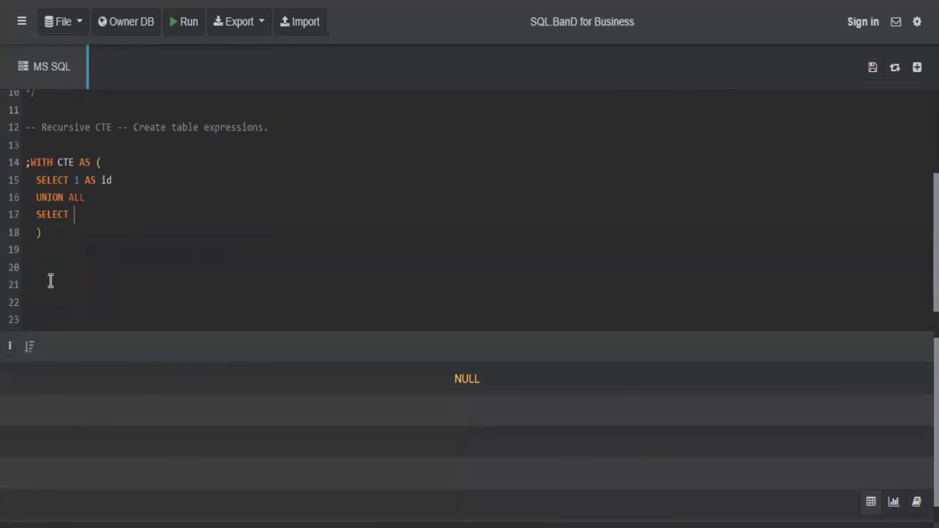
pyautogui.write('id+1 FROM')
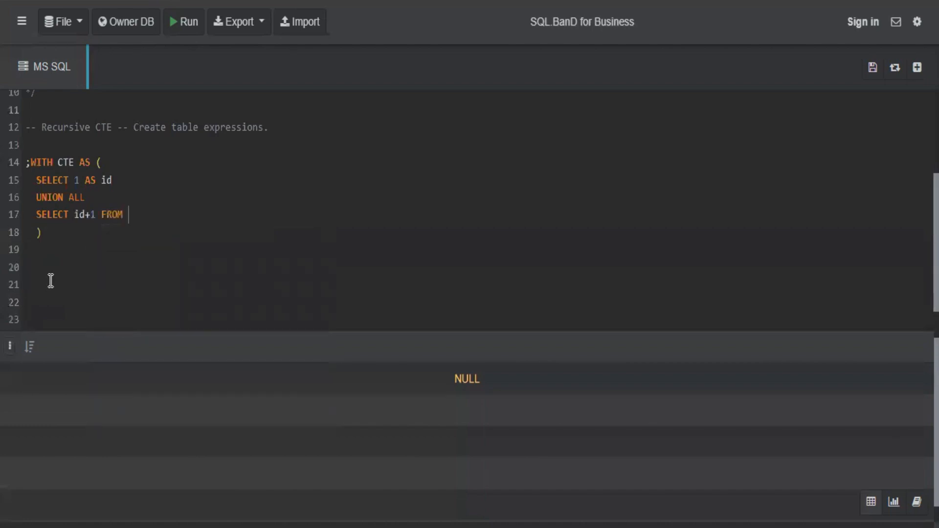
pyautogui.write('CTE')
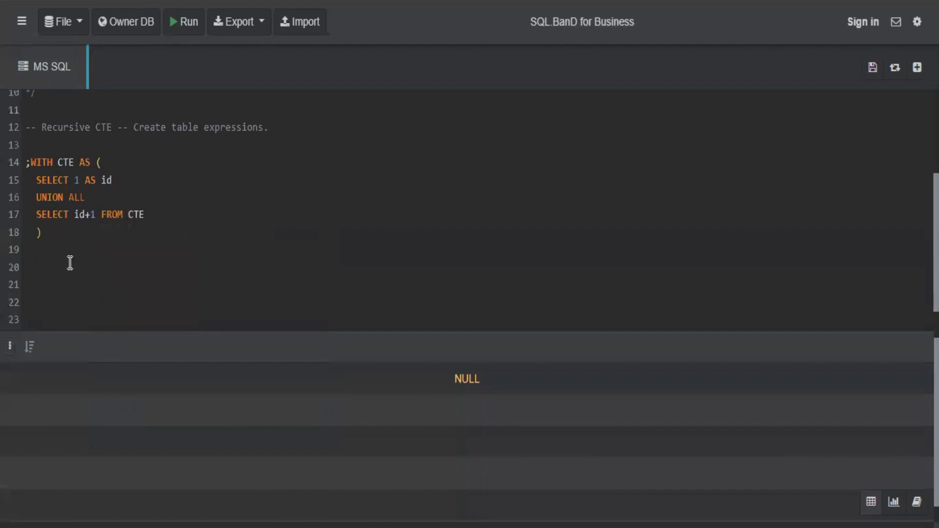
pyautogui.click(149, 215)
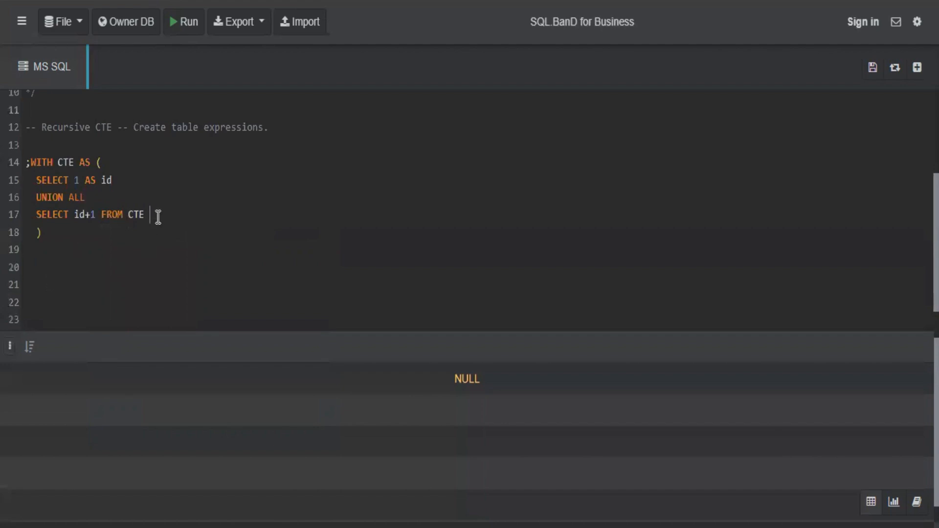
pyautogui.write('WHERE')
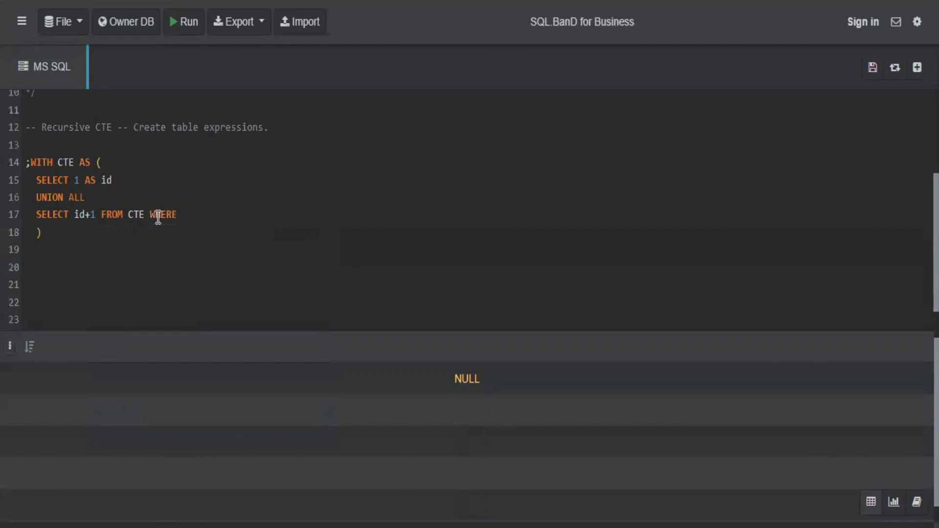
pyautogui.write('id<=')
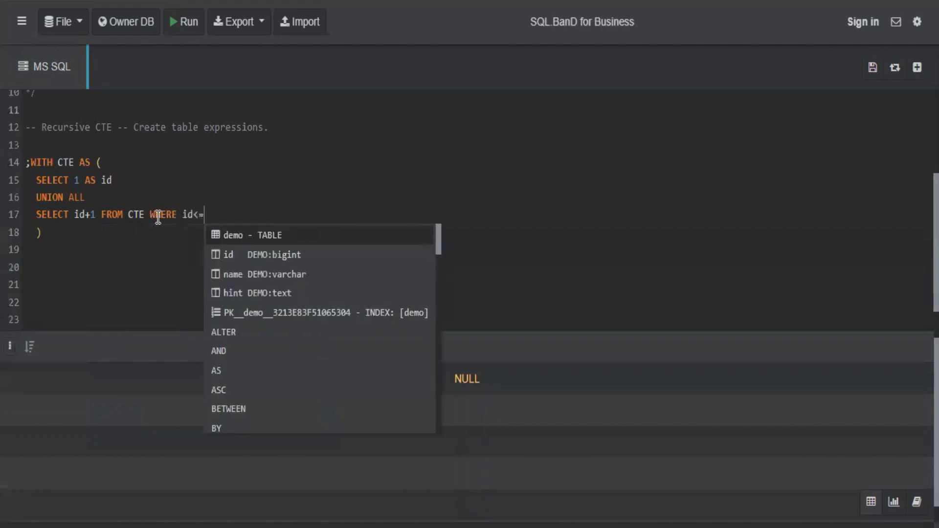
pyautogui.write('5')
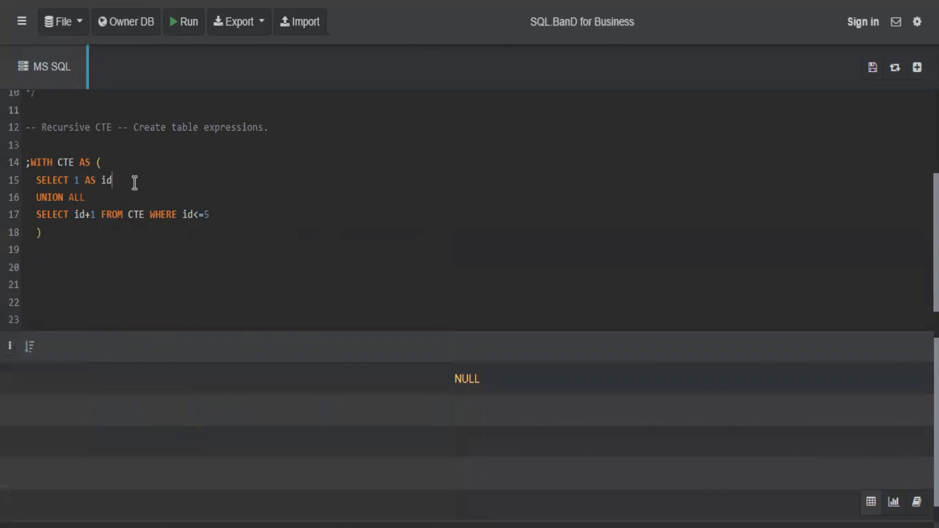
# Step: Comment the anchor as '-- initialization part' and the WHERE line as '-- recursive part.'
pyautogui.write('-- initiali')
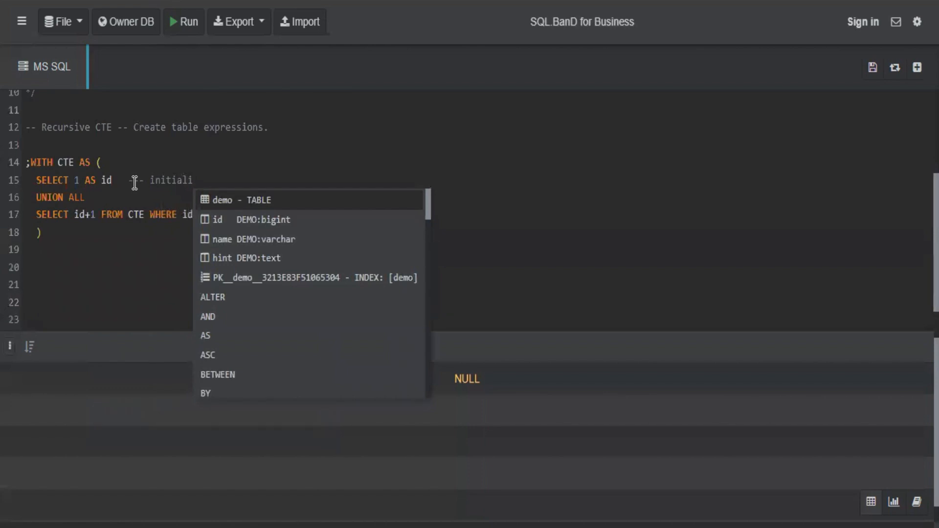
pyautogui.write('zation part')
pyautogui.click(478, 214)
pyautogui.write(' -- recursiv')
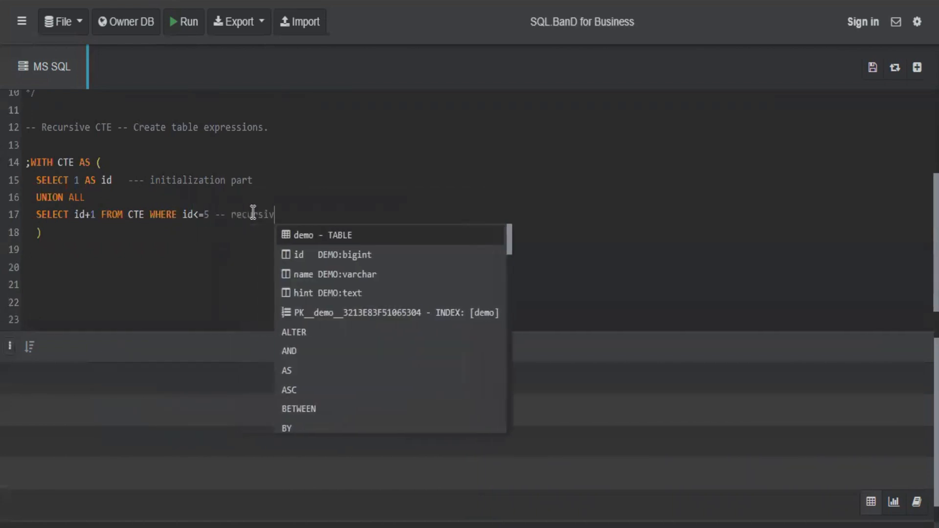
pyautogui.write('e part.')
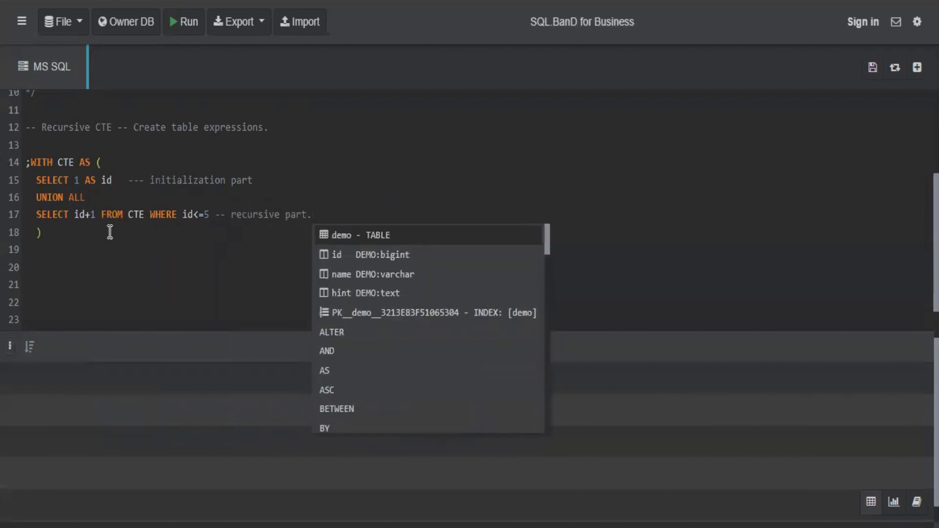
# Step: Add 'SELECT id FROM CTE;' on line 19 and run the query to list ids 1 to 5
pyautogui.write('SELECT')
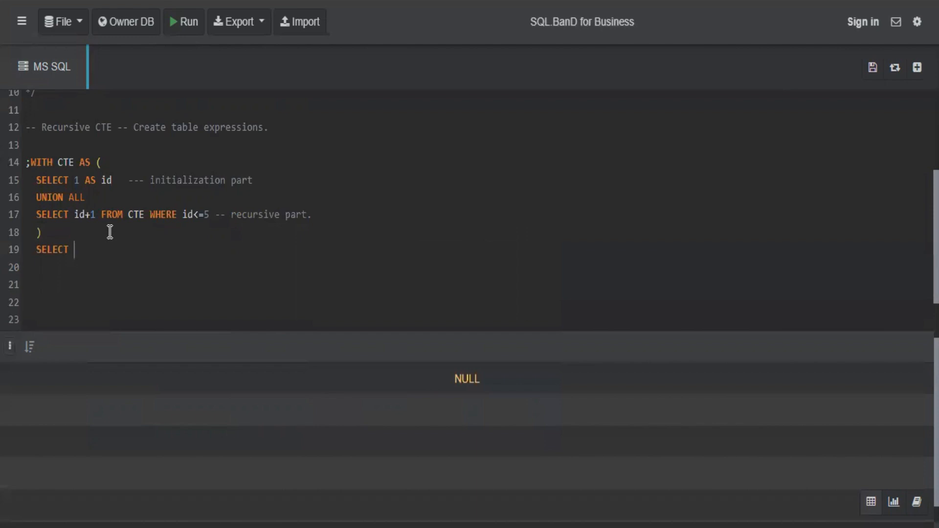
pyautogui.write('id FROM CT')
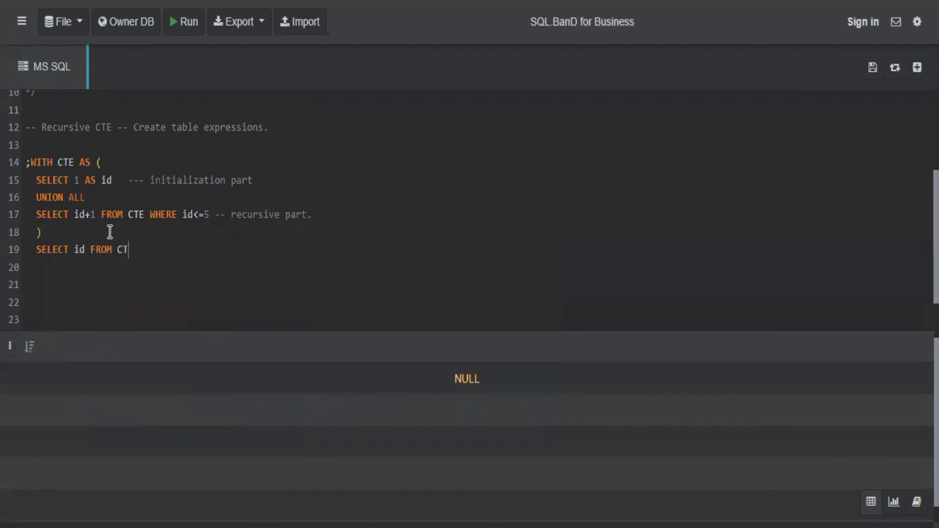
pyautogui.write('E;')
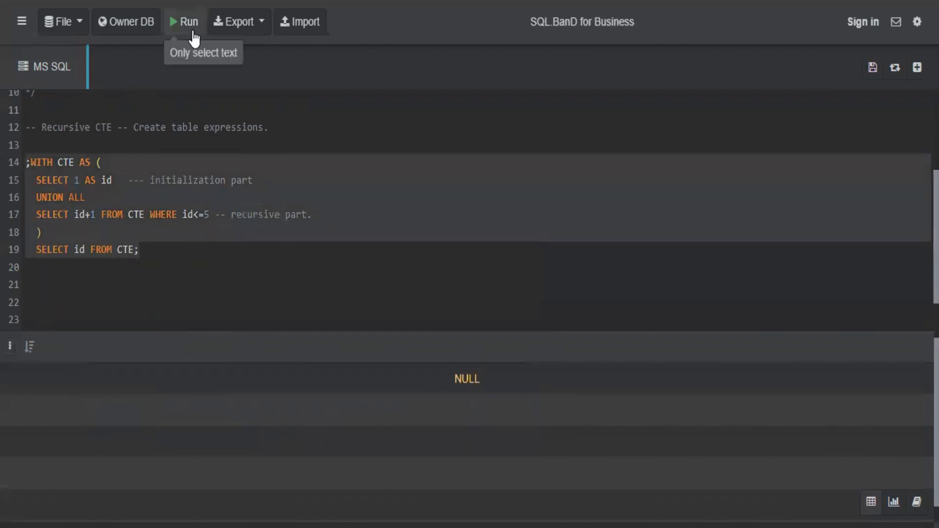
pyautogui.click(184, 22)
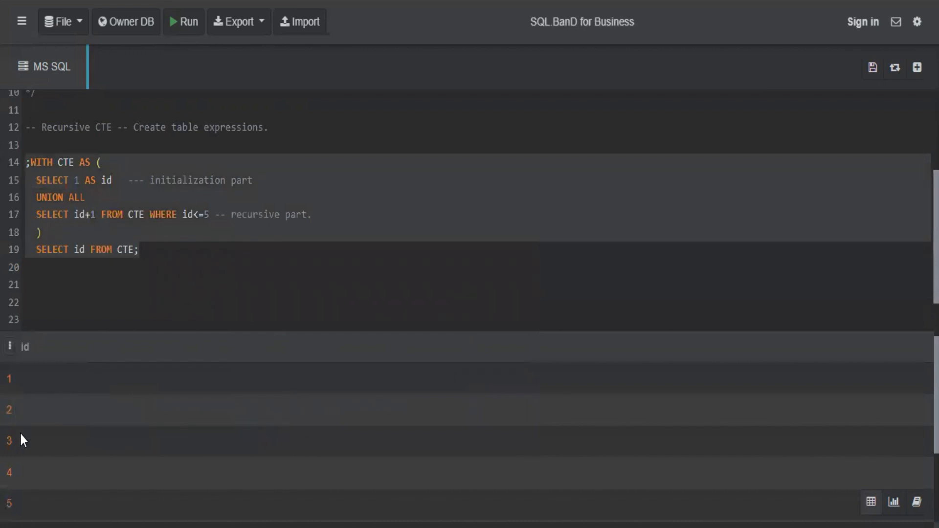
pyautogui.moveTo(13, 383)
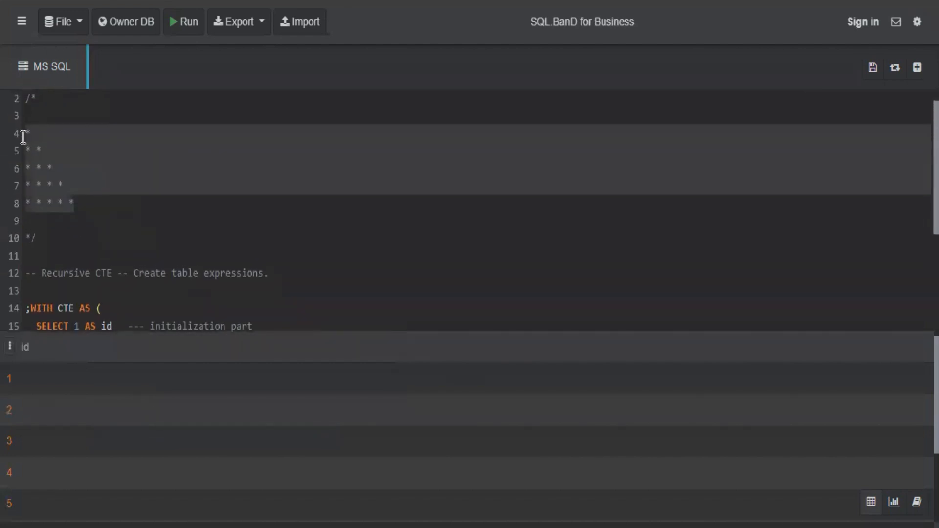
pyautogui.click(94, 216)
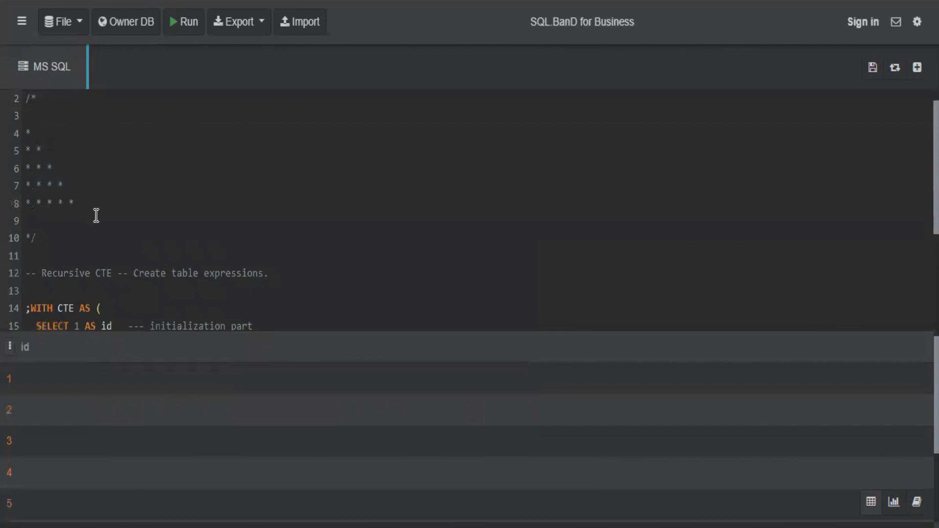
pyautogui.scroll(-3)
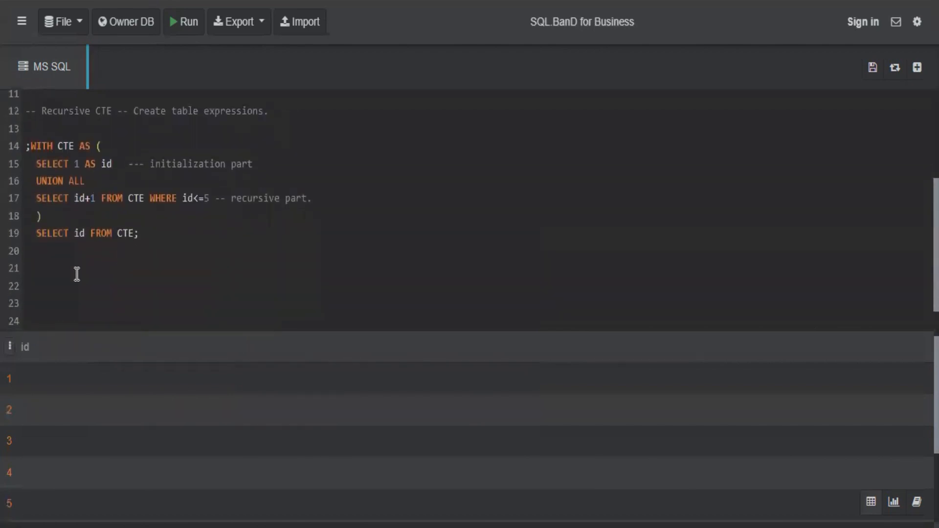
pyautogui.moveTo(99, 270)
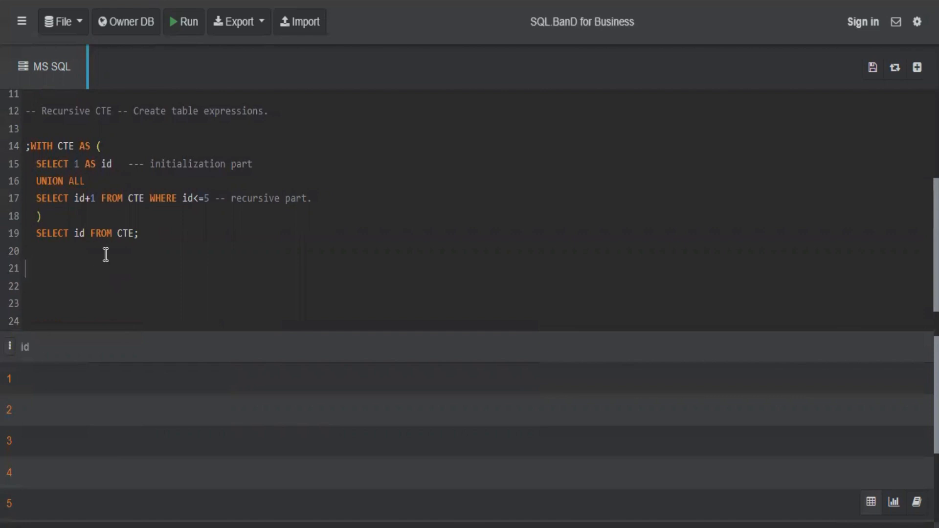
pyautogui.moveTo(85, 279)
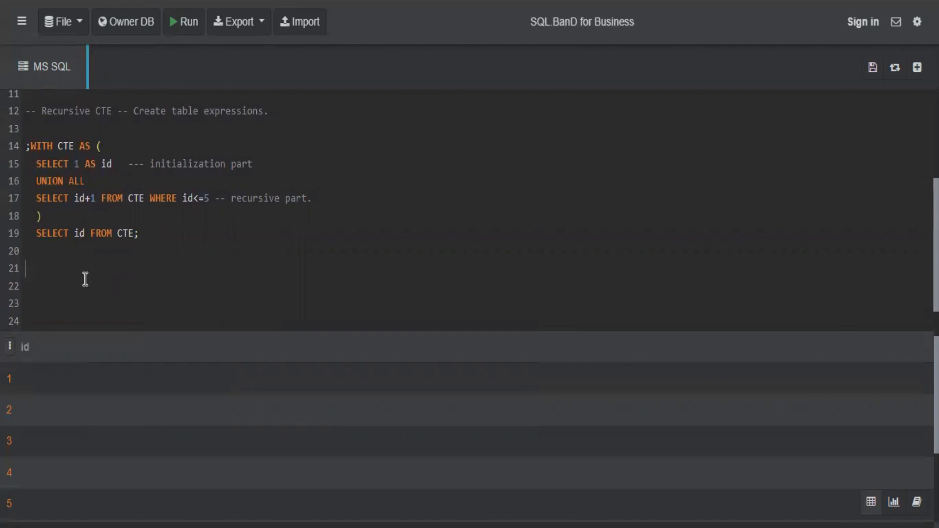
# Step: Write 'SELECT REPLICATE('A',3);' on line 21 and run it, returning AAA
pyautogui.write('SELECT RE')
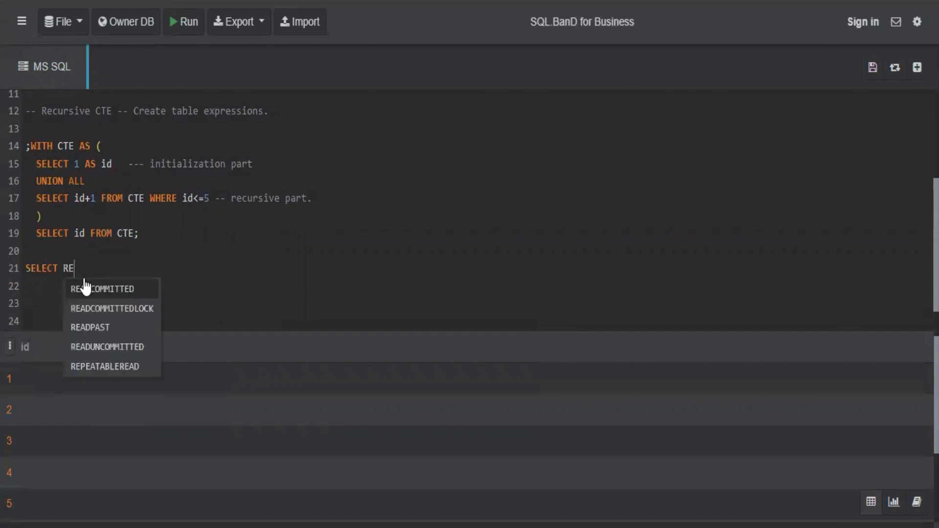
pyautogui.write('PLICATE(')
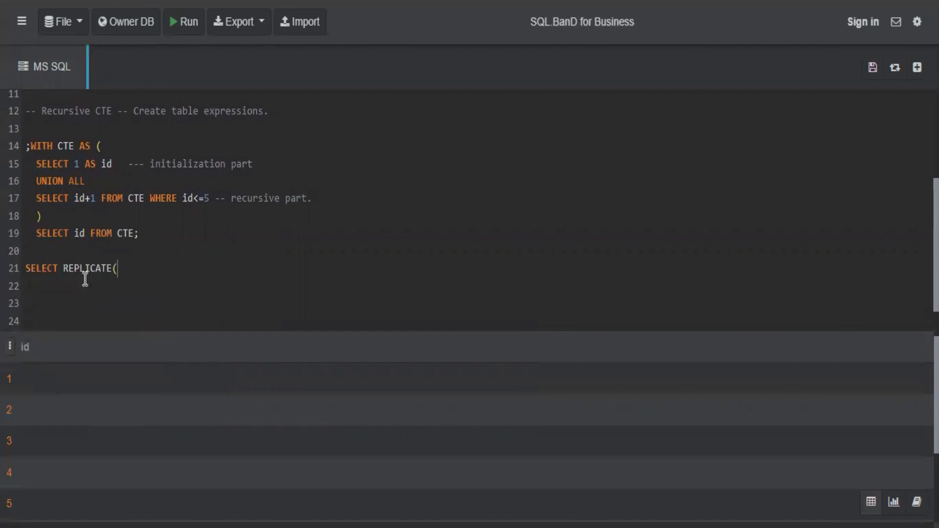
pyautogui.write("'A")
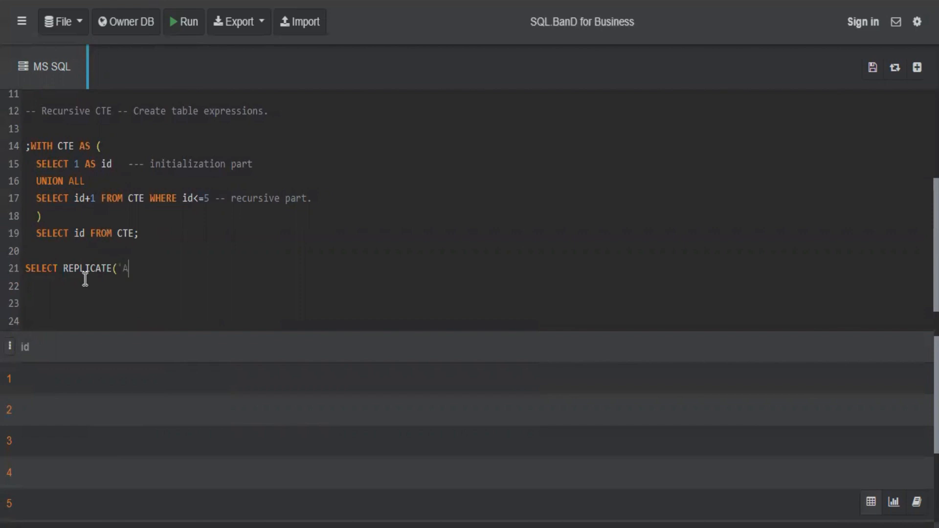
pyautogui.write("',")
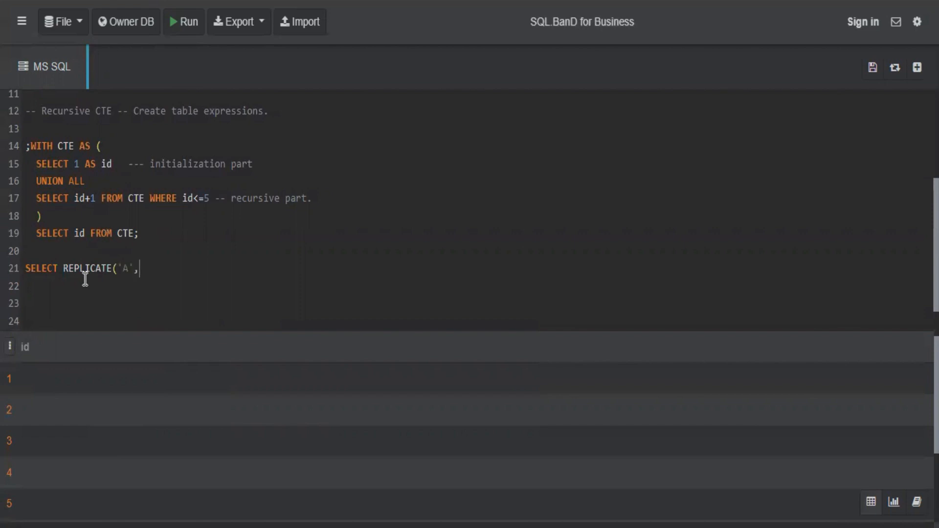
pyautogui.write('3);')
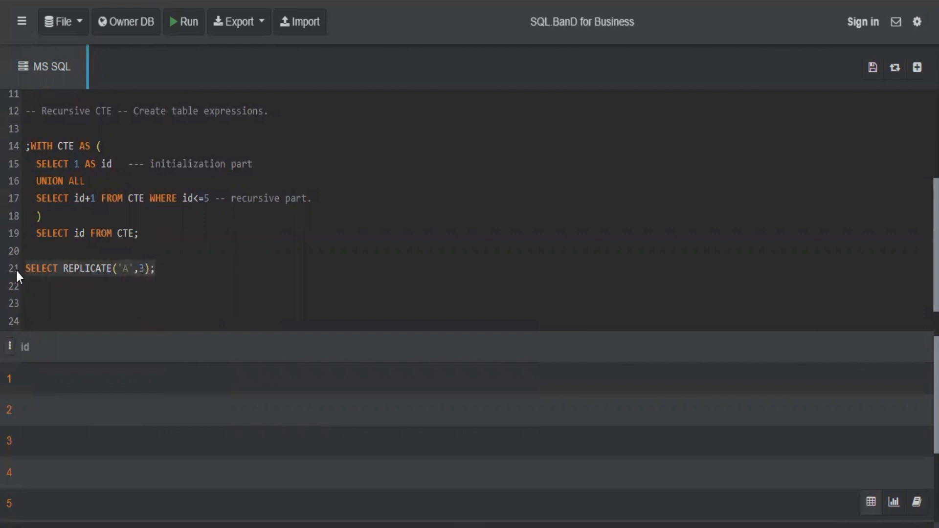
pyautogui.click(183, 21)
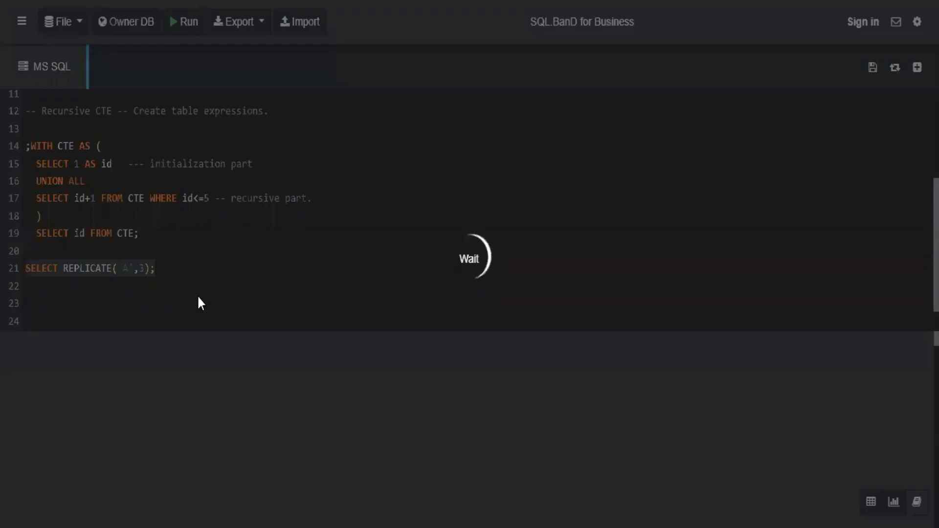
# Step: Edit the quoted letter of the REPLICATE test to 'A ' with a trailing space
pyautogui.click(187, 21)
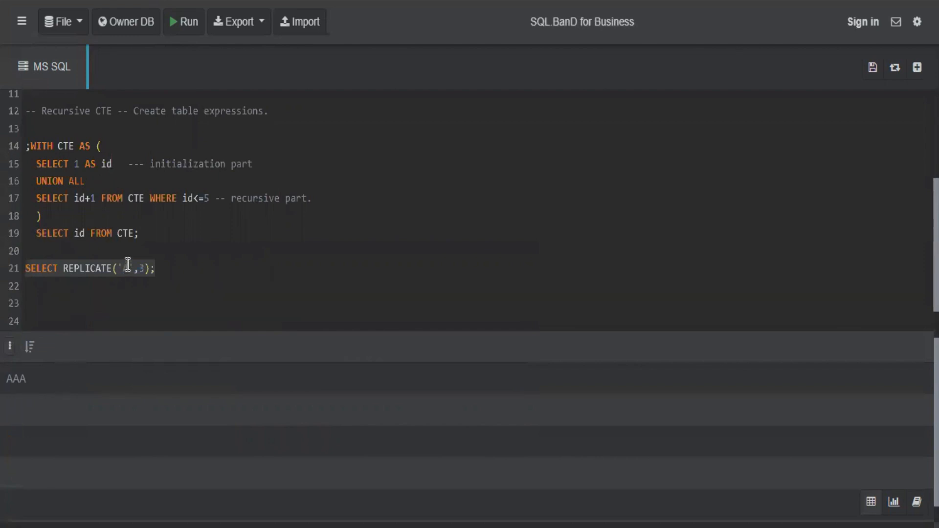
pyautogui.write('A')
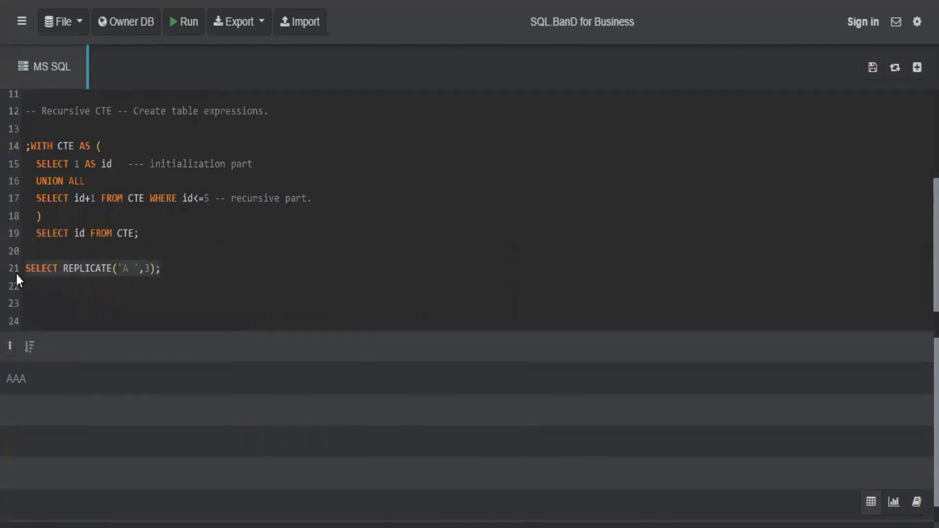
pyautogui.moveTo(182, 349)
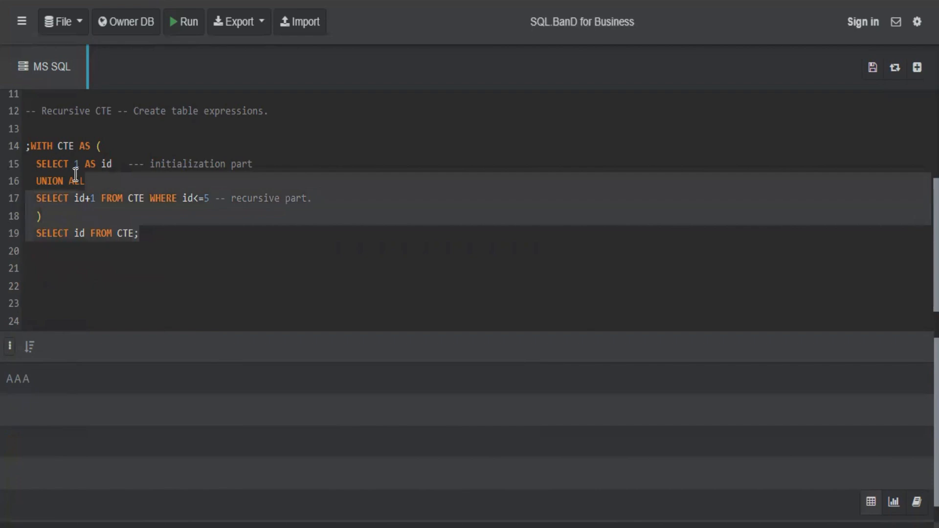
# Step: Rerun the CTE, then change line 19 to 'SELECT REPLICATE('* ',id) FROM CTE;'
pyautogui.click(187, 22)
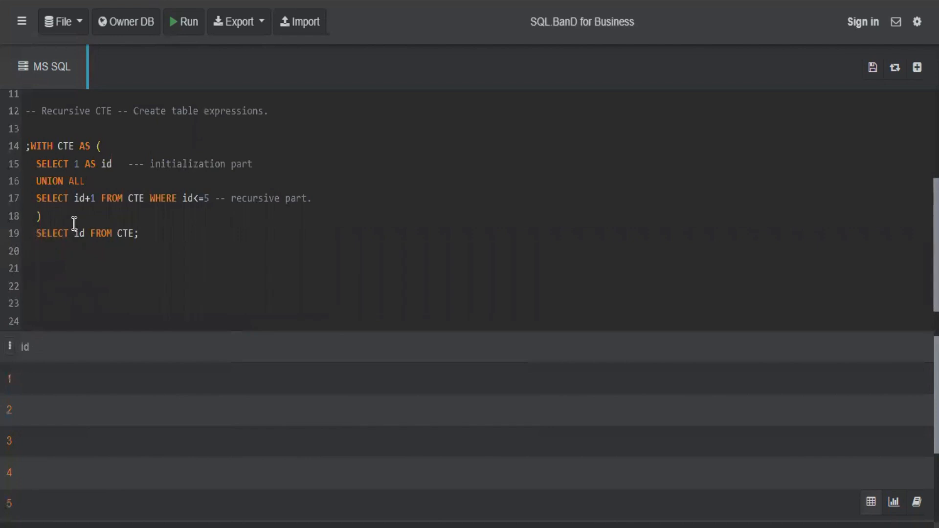
pyautogui.moveTo(74, 232)
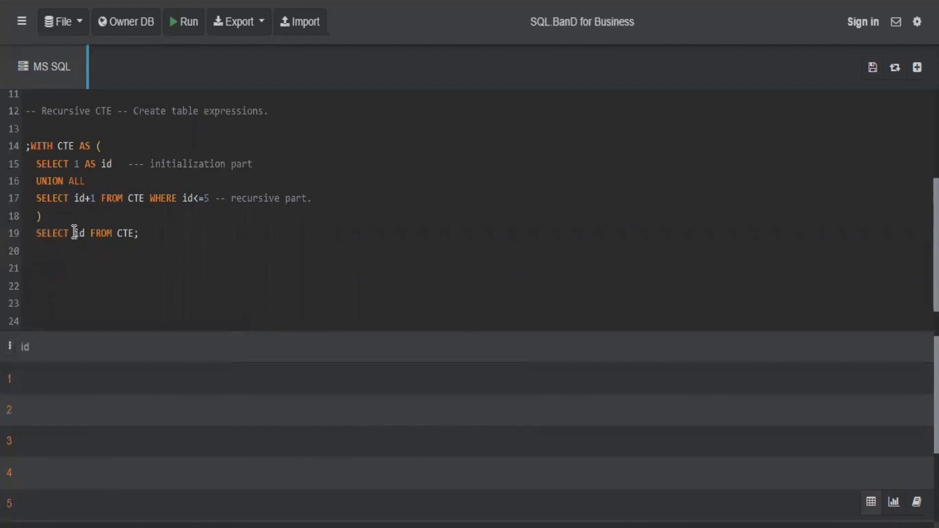
pyautogui.write('REPLICAT')
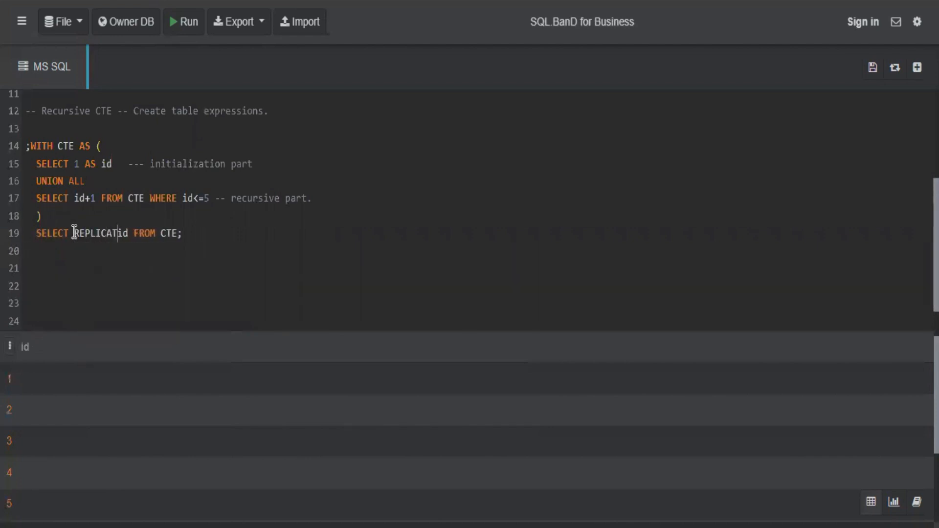
pyautogui.write("E('")
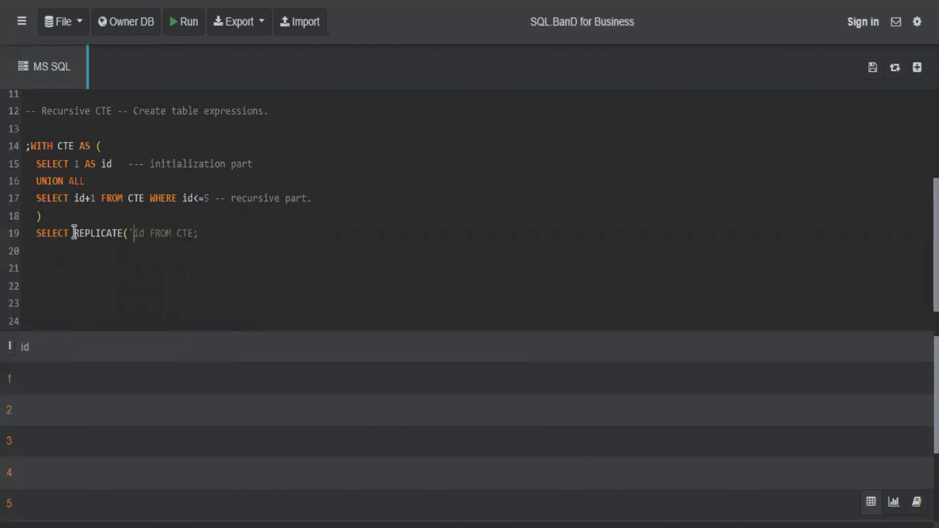
pyautogui.write('*')
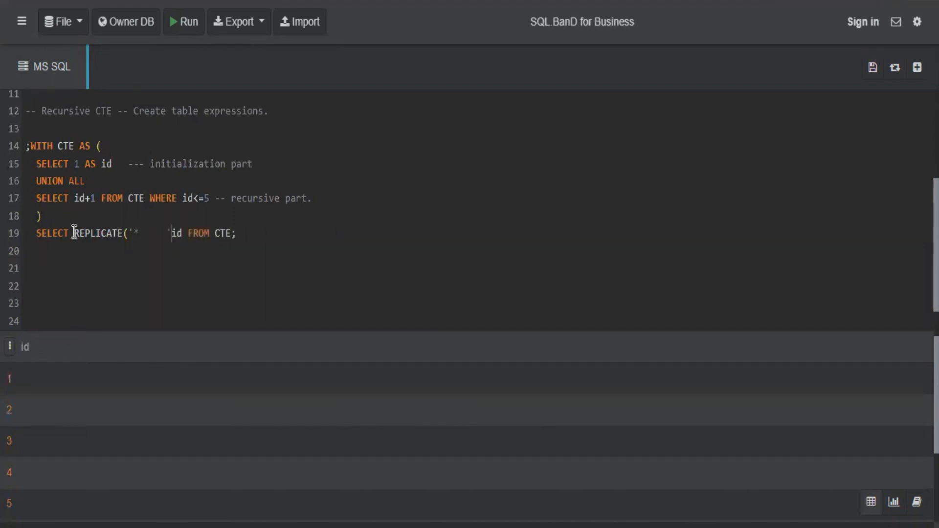
pyautogui.write(',')
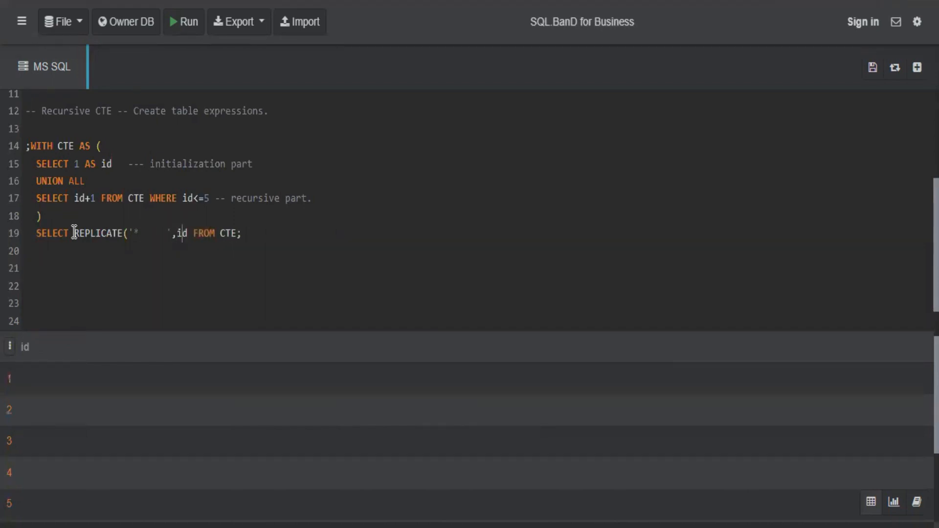
pyautogui.write(')')
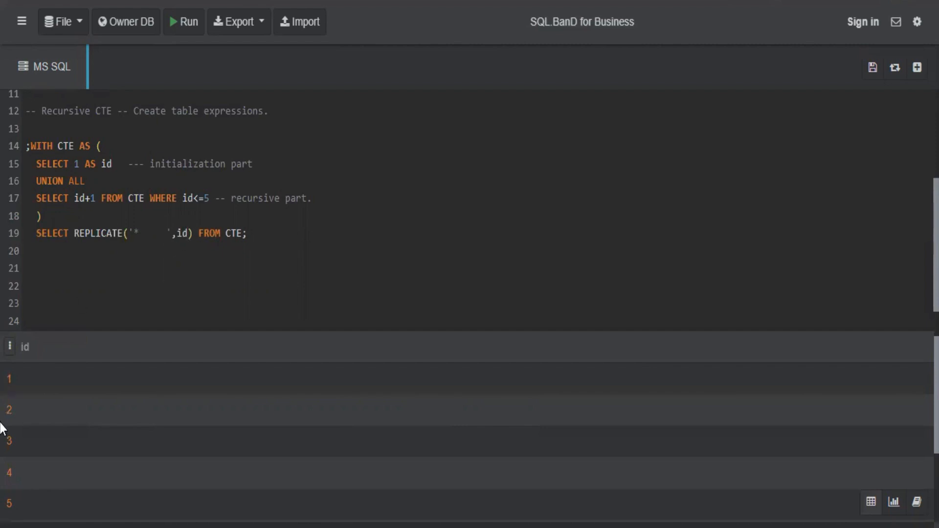
pyautogui.click(192, 233)
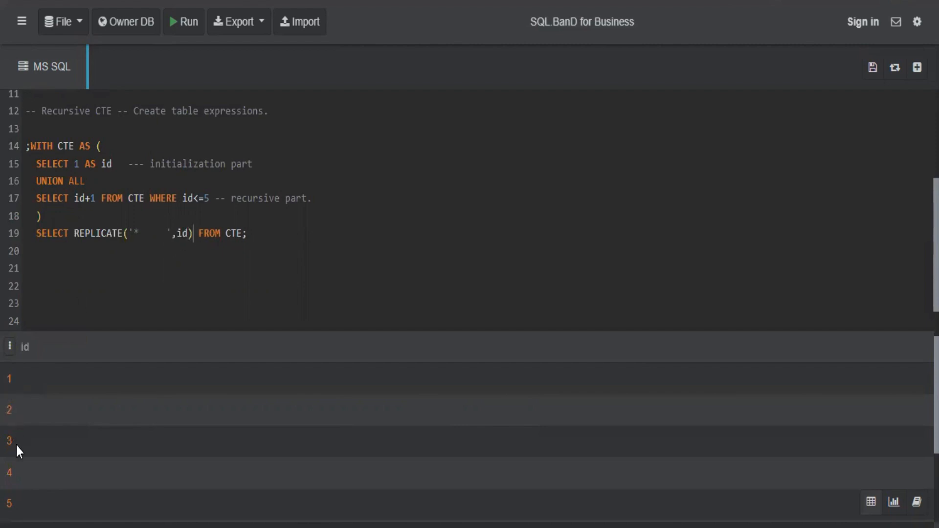
pyautogui.moveTo(276, 241)
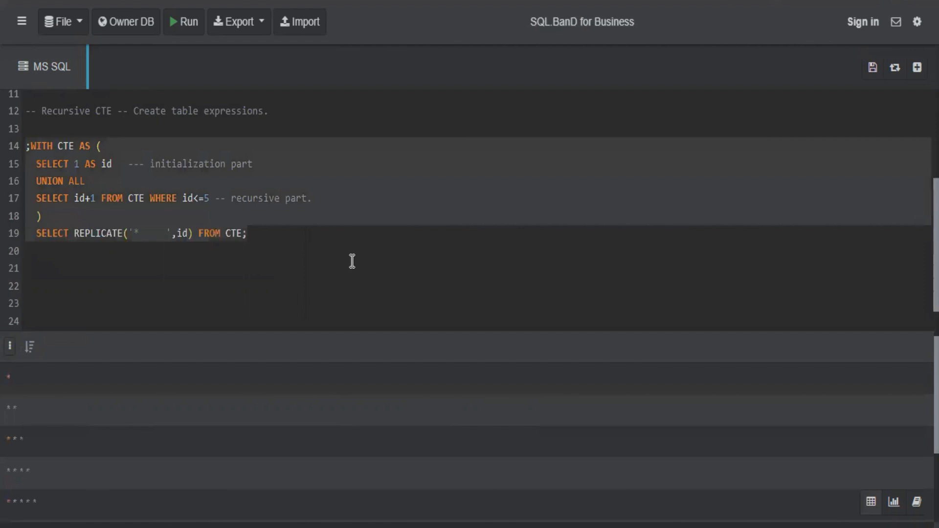
pyautogui.moveTo(42, 373)
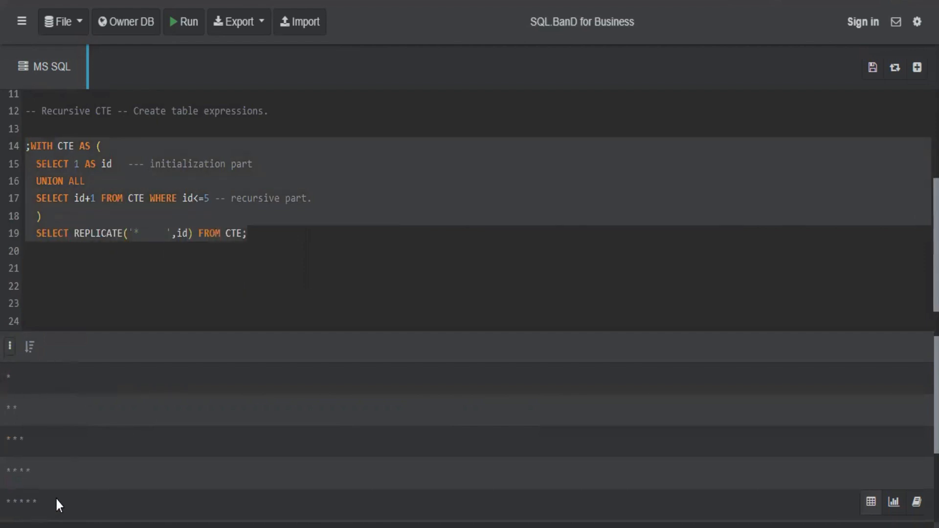
pyautogui.moveTo(132, 427)
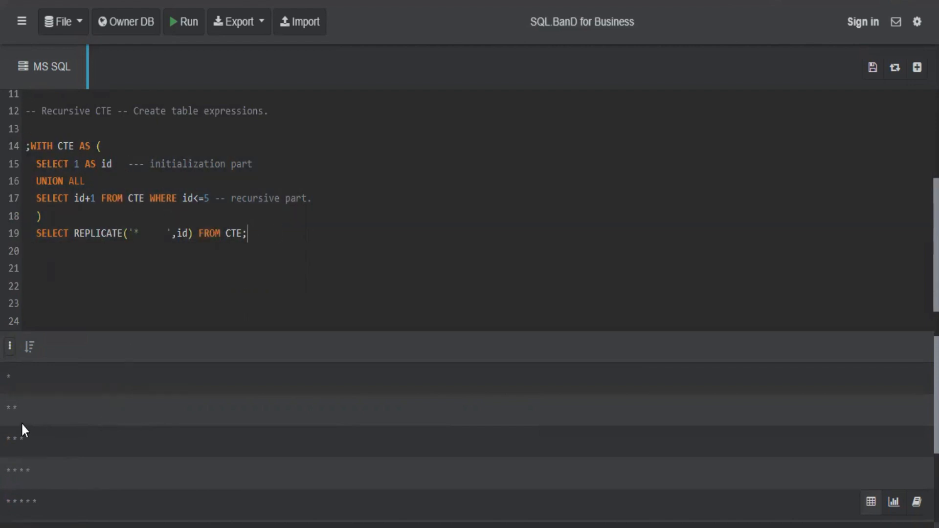
pyautogui.moveTo(95, 116)
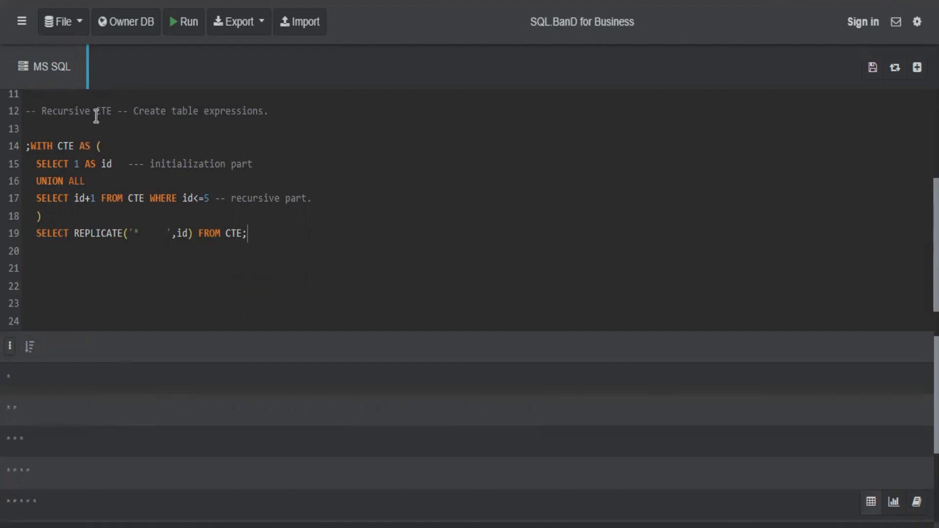